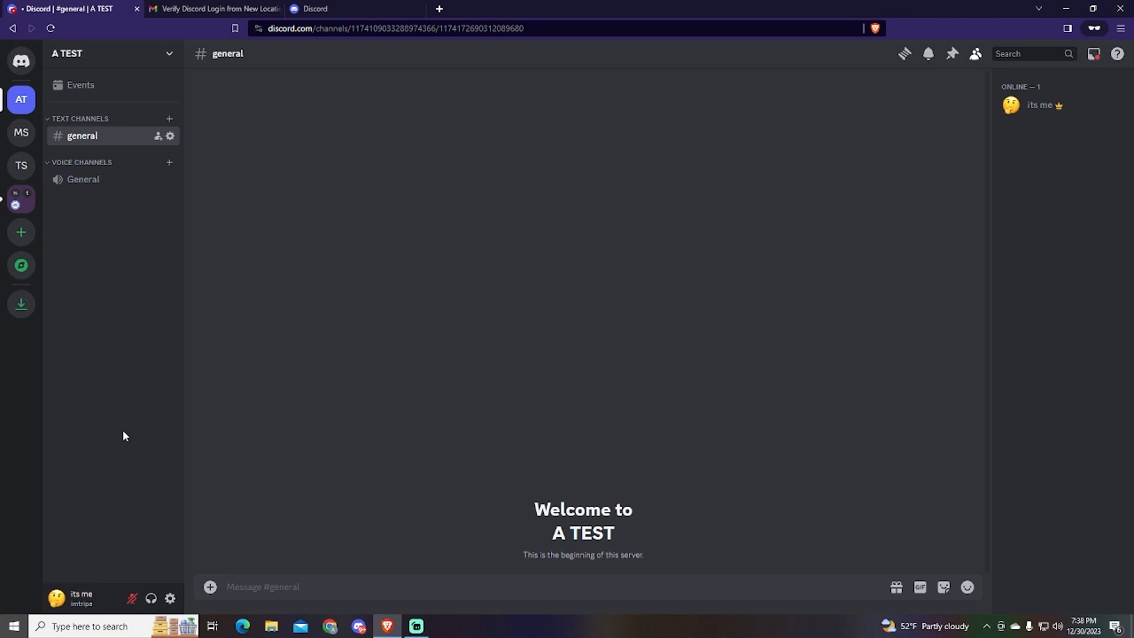
{"action": "mouse_move", "coordinate": [271, 514]}
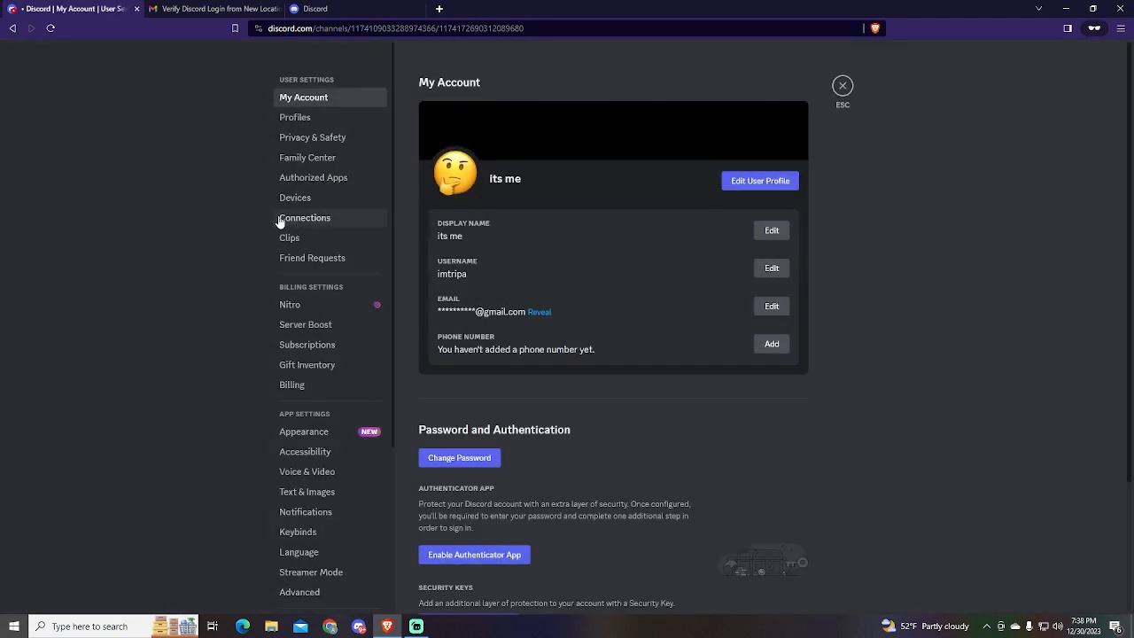
From Connections, choose YouTube and review Google's consent terms for Discord access
{"action": "left_click", "coordinate": [304, 216]}
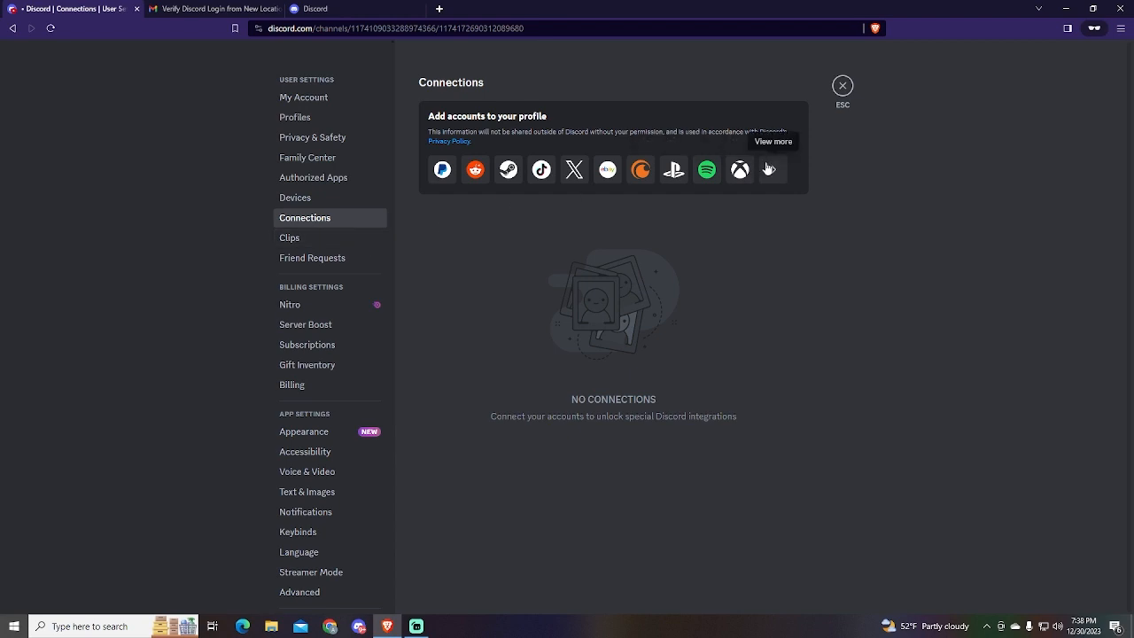
{"action": "left_click", "coordinate": [769, 170]}
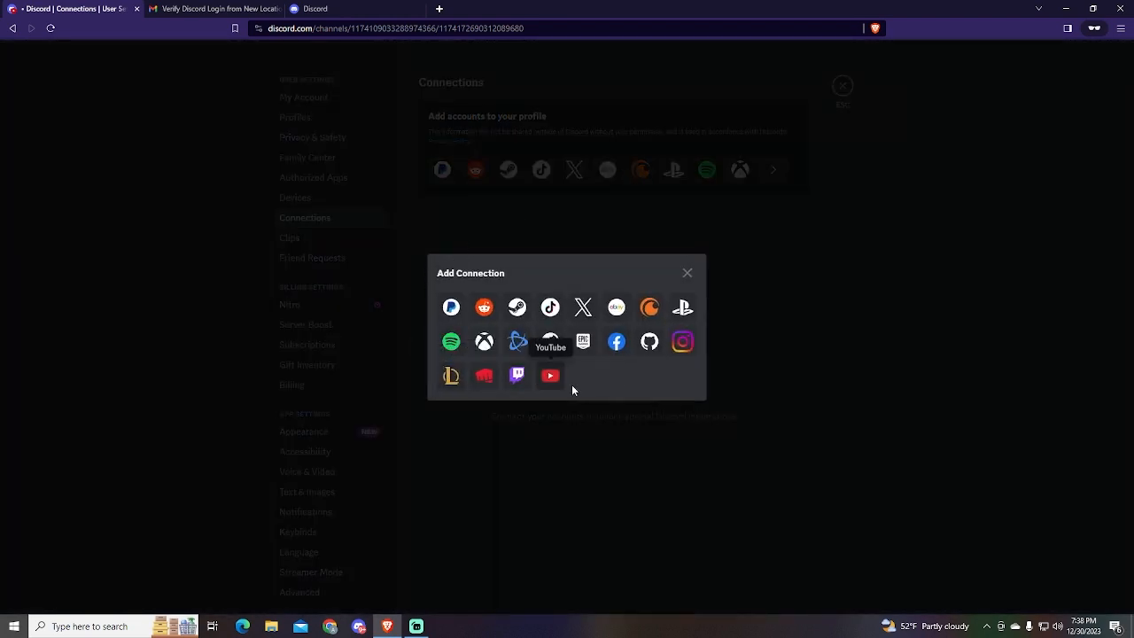
{"action": "mouse_move", "coordinate": [549, 384]}
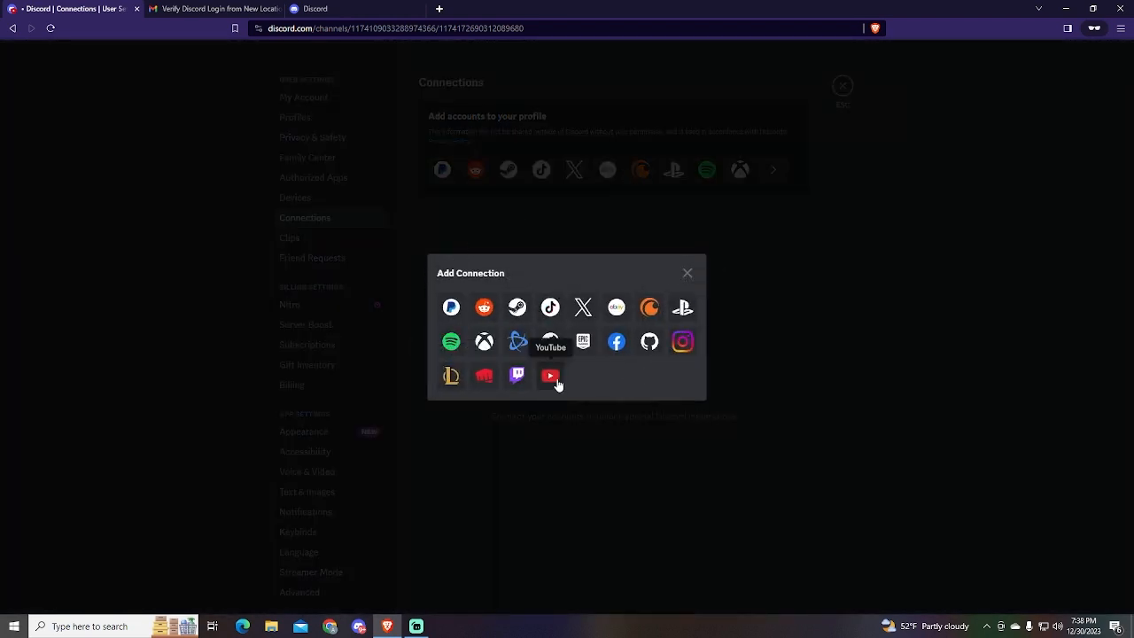
{"action": "left_click", "coordinate": [549, 375]}
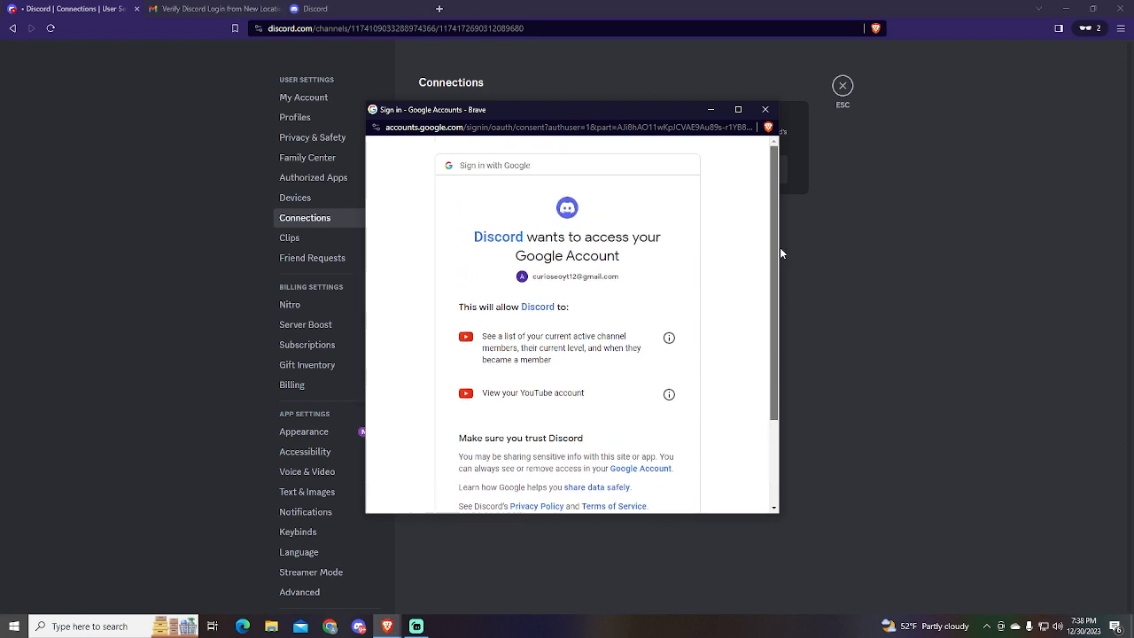
{"action": "scroll", "scroll_direction": "down", "scroll_amount": 3}
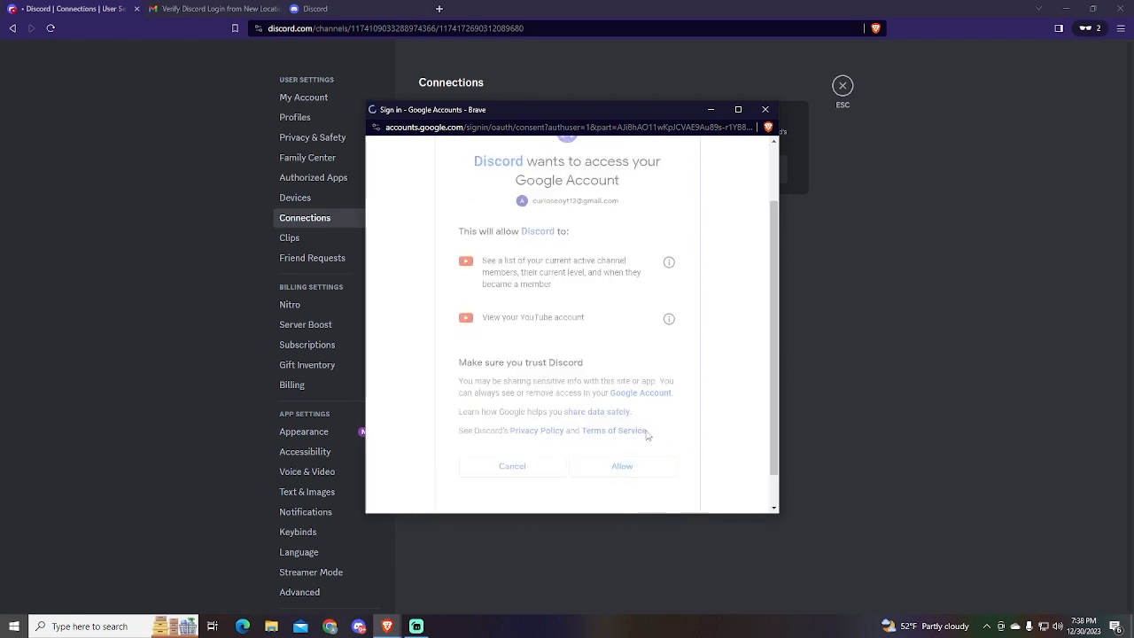
Allow Google access, keep Display on profile enabled for YouTube, and return to the server
{"action": "left_click", "coordinate": [622, 464]}
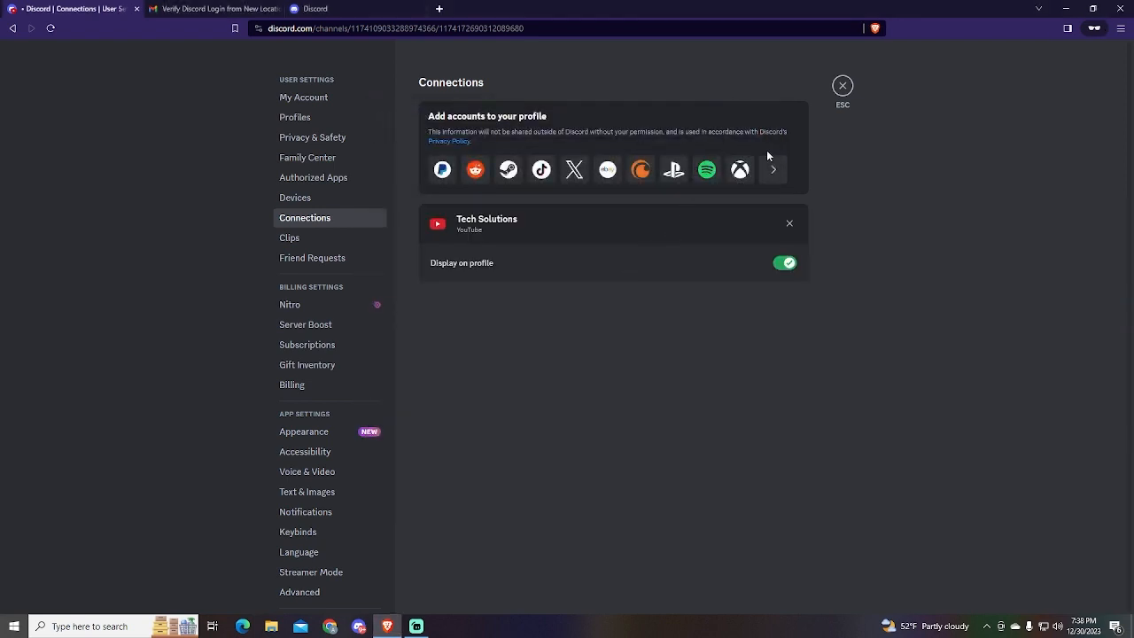
{"action": "mouse_move", "coordinate": [817, 167]}
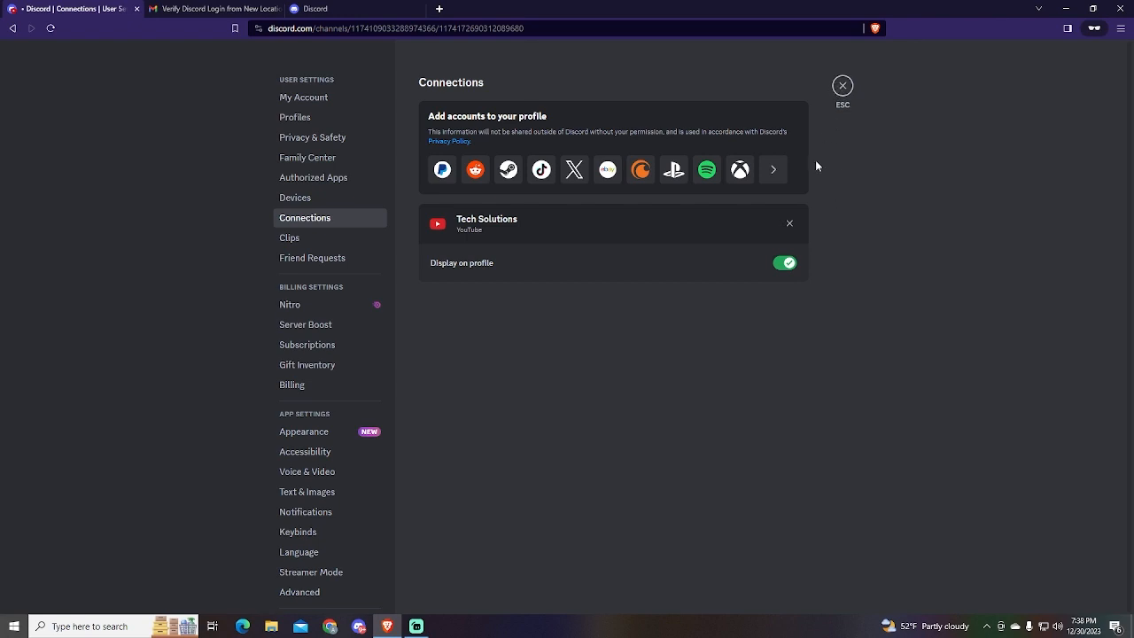
{"action": "left_click", "coordinate": [785, 262]}
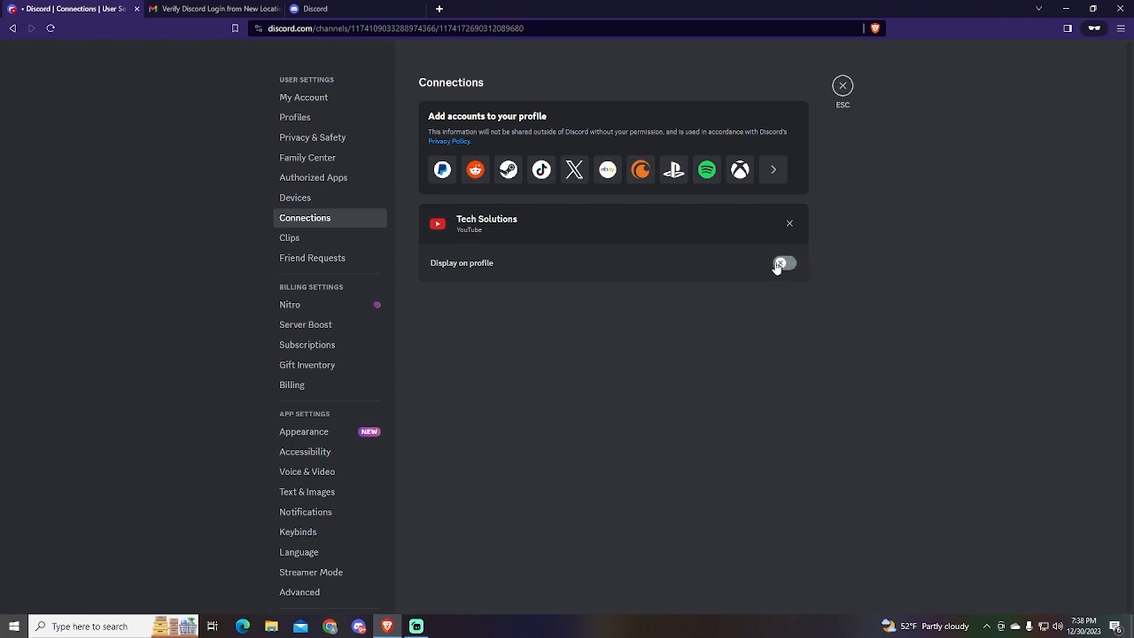
{"action": "left_click", "coordinate": [783, 263]}
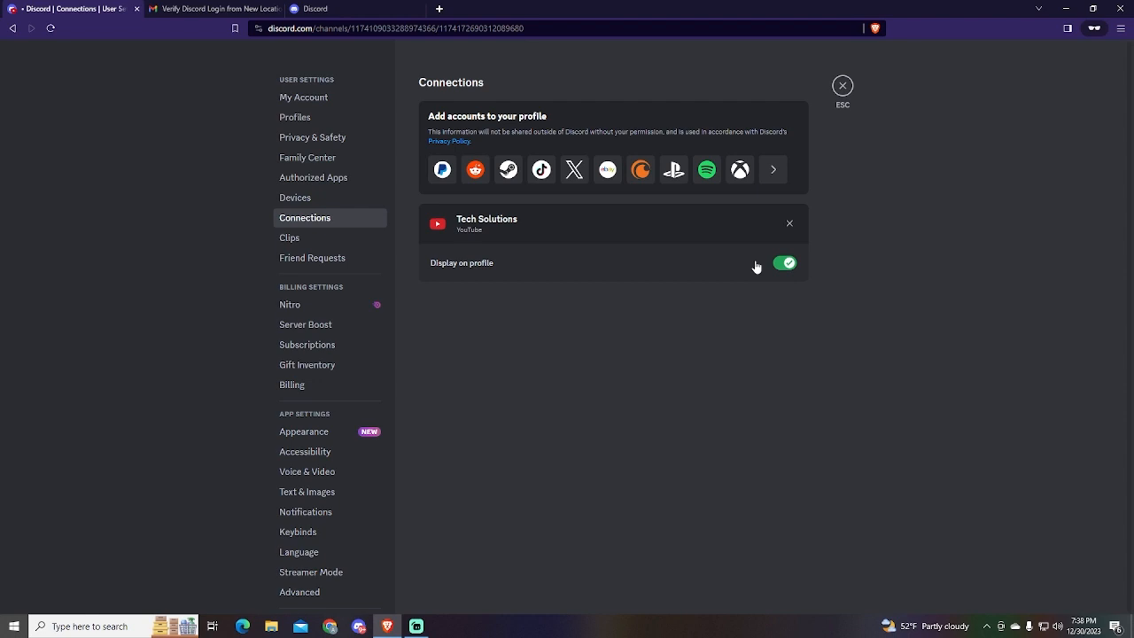
{"action": "left_click", "coordinate": [842, 85]}
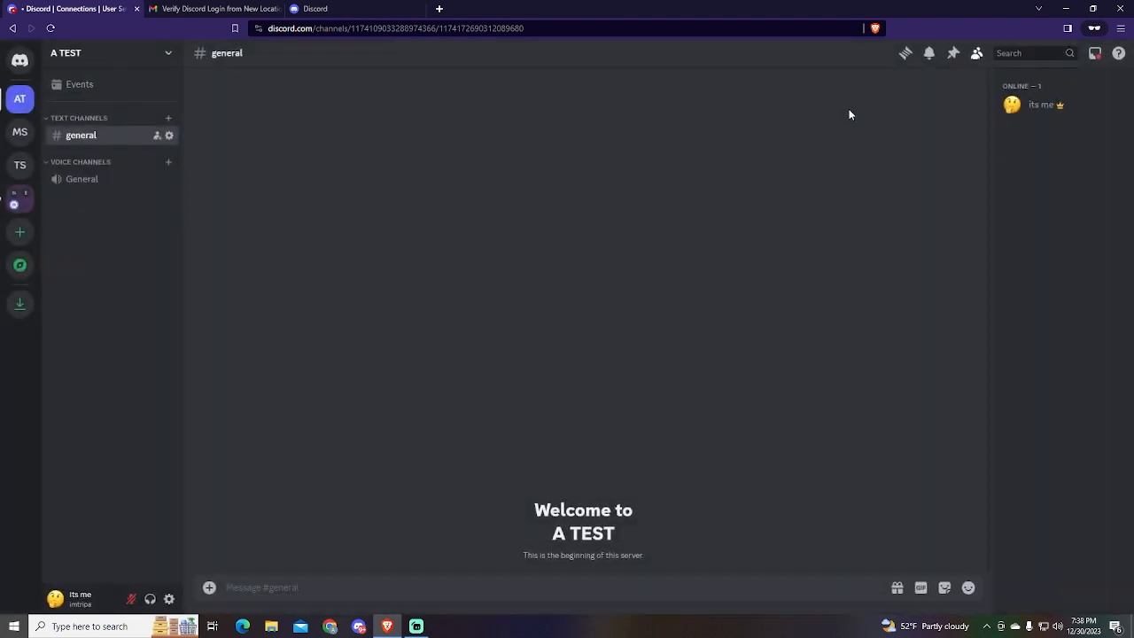
Visit the Tech Solutions YouTube channel from the profile, then return to Discord
{"action": "left_click", "coordinate": [1041, 104]}
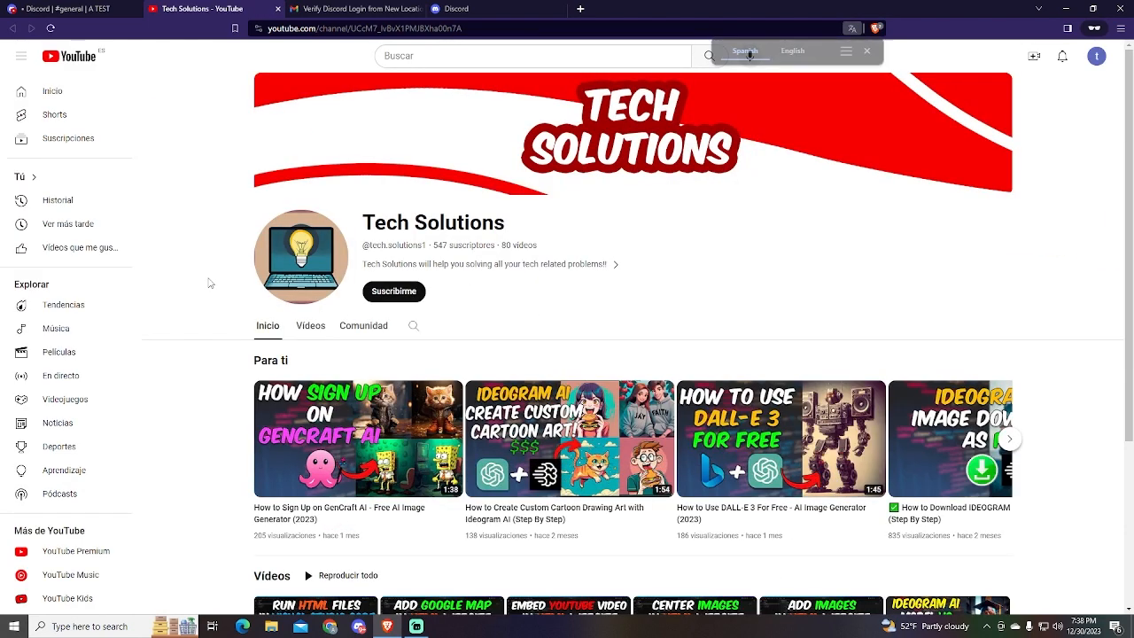
{"action": "left_click", "coordinate": [866, 50]}
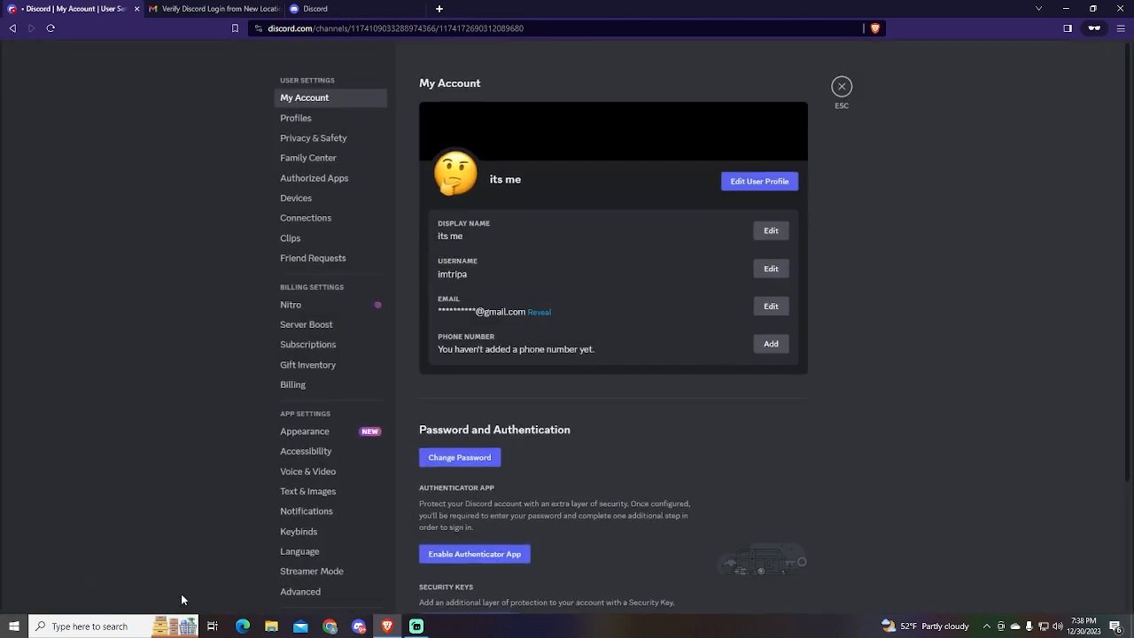
From Connections, remove the YouTube connection so the Disconnect YouTube dialog appears
{"action": "left_click", "coordinate": [305, 216]}
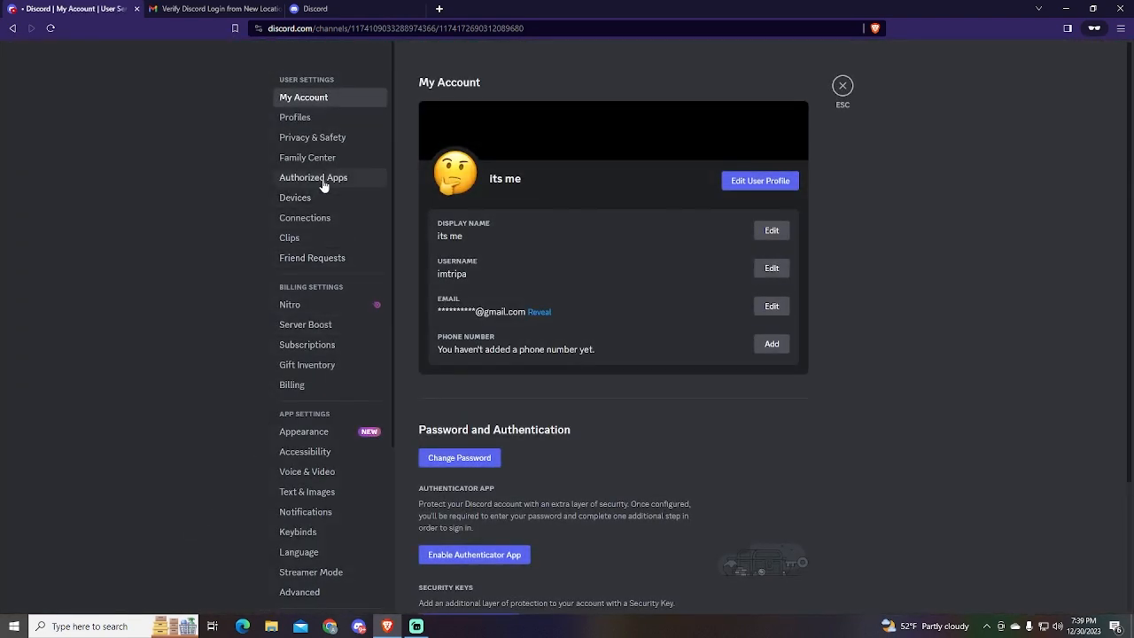
{"action": "left_click", "coordinate": [305, 217]}
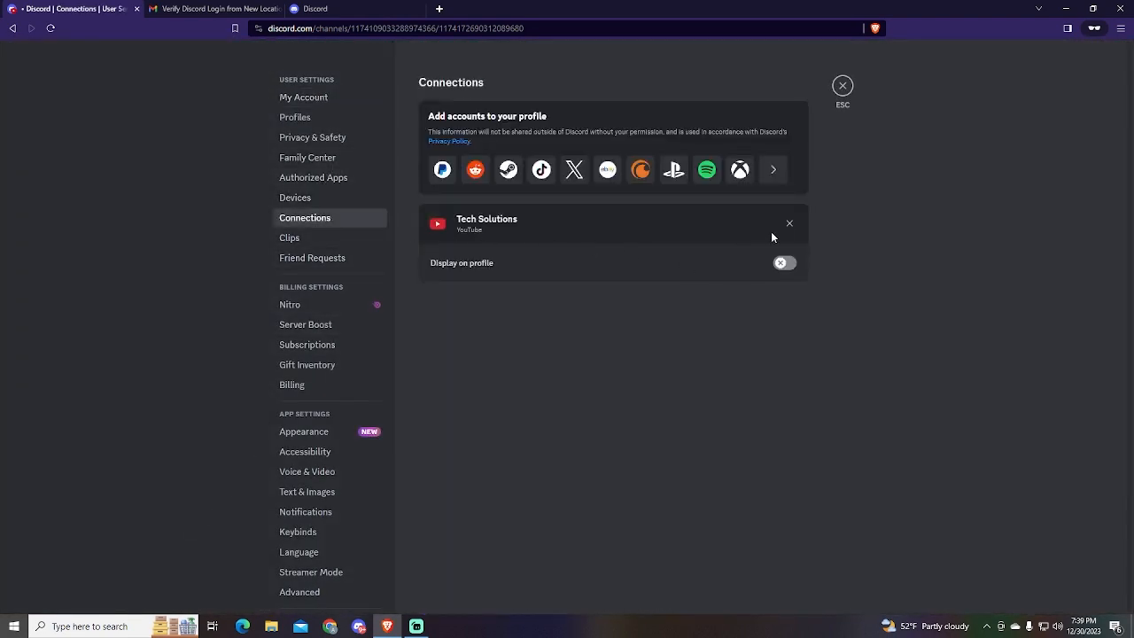
{"action": "left_click", "coordinate": [788, 223]}
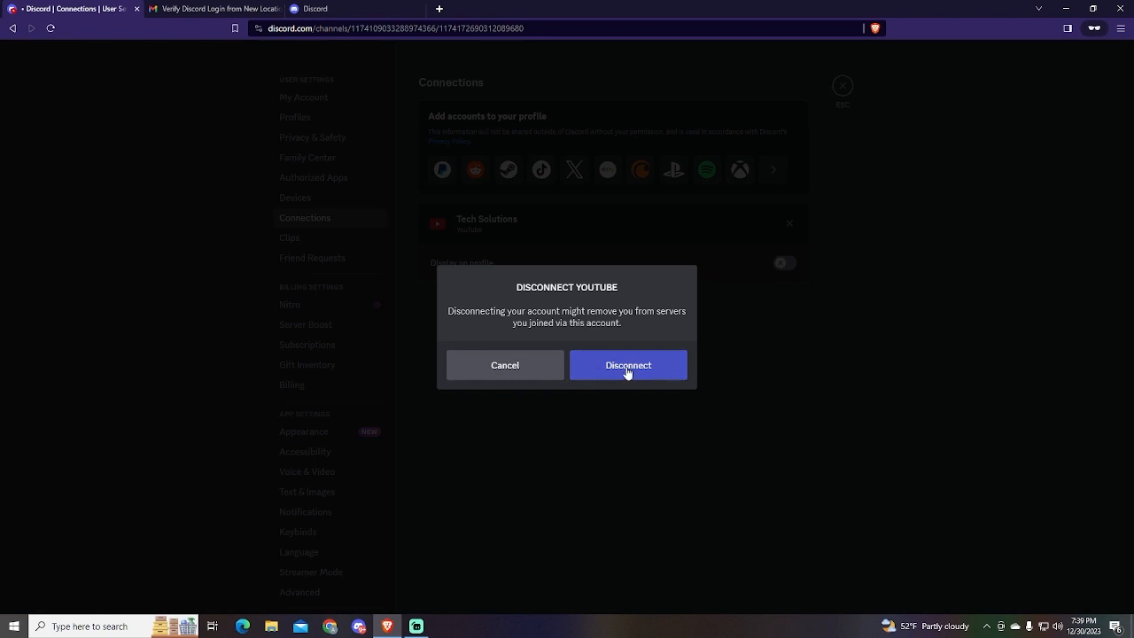